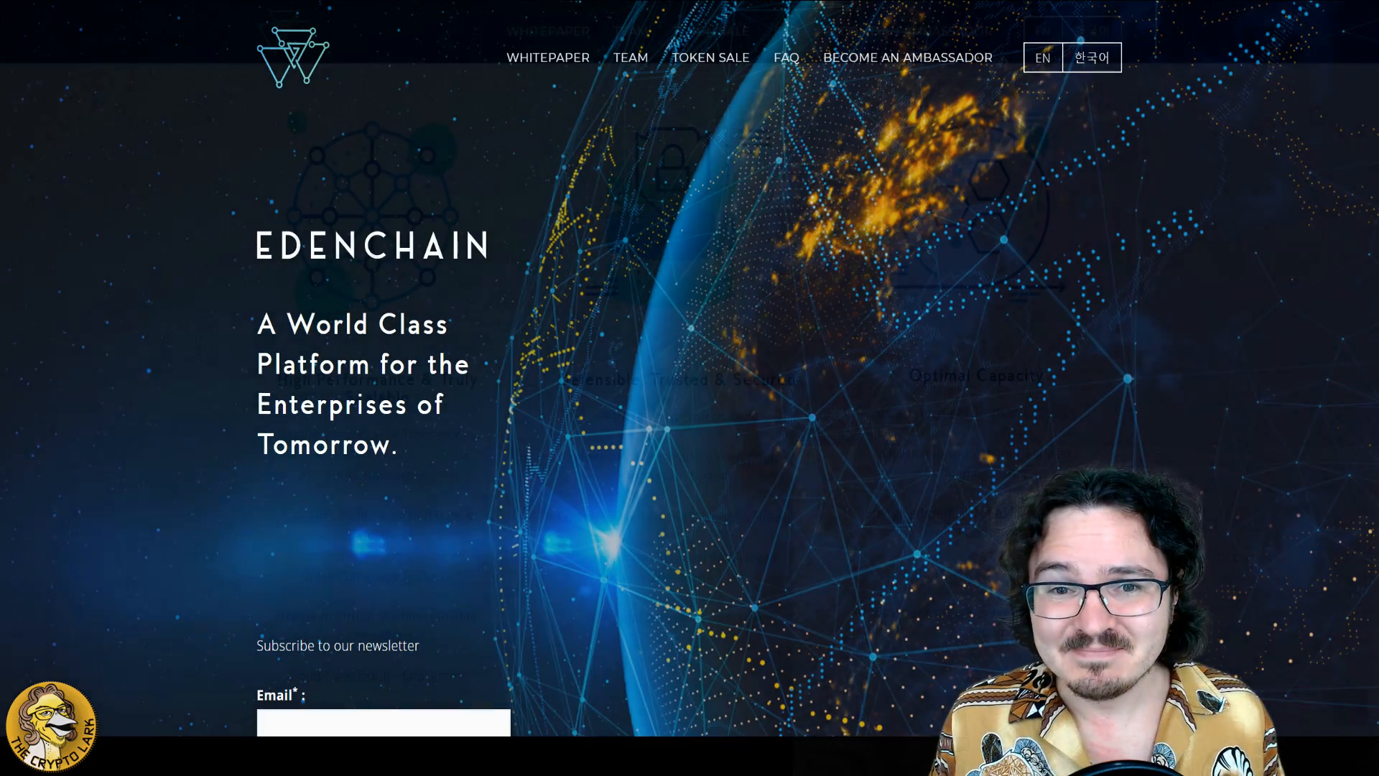
scroll(down, 3)
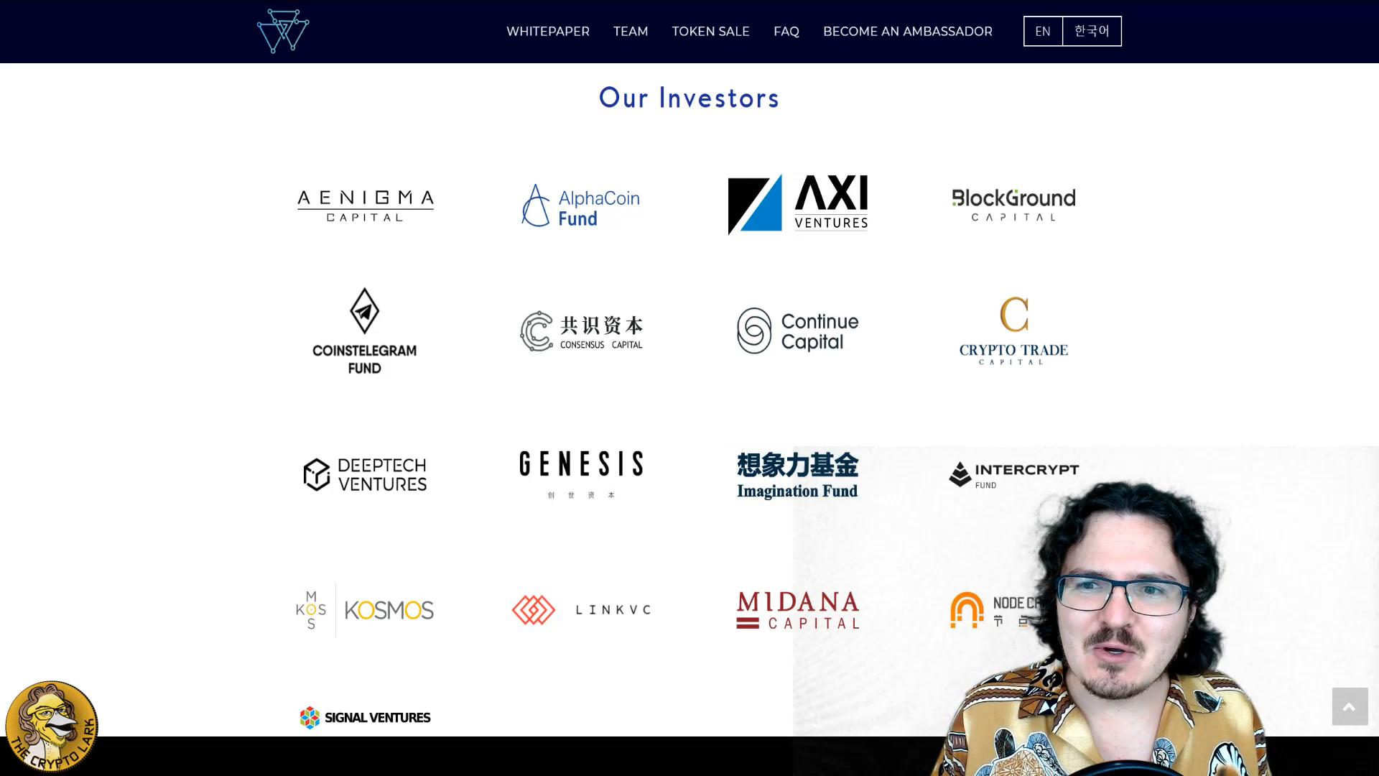
scroll(down, 3)
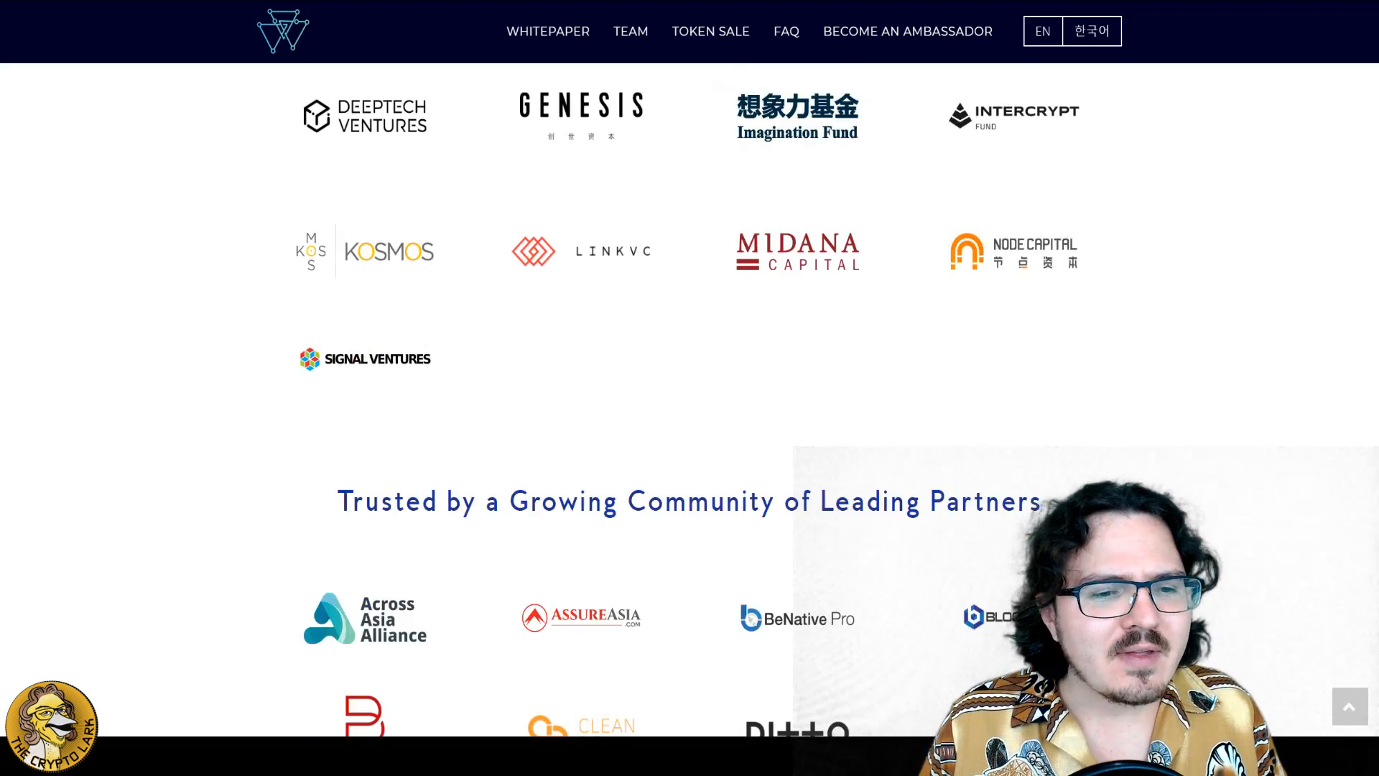
scroll(down, 3)
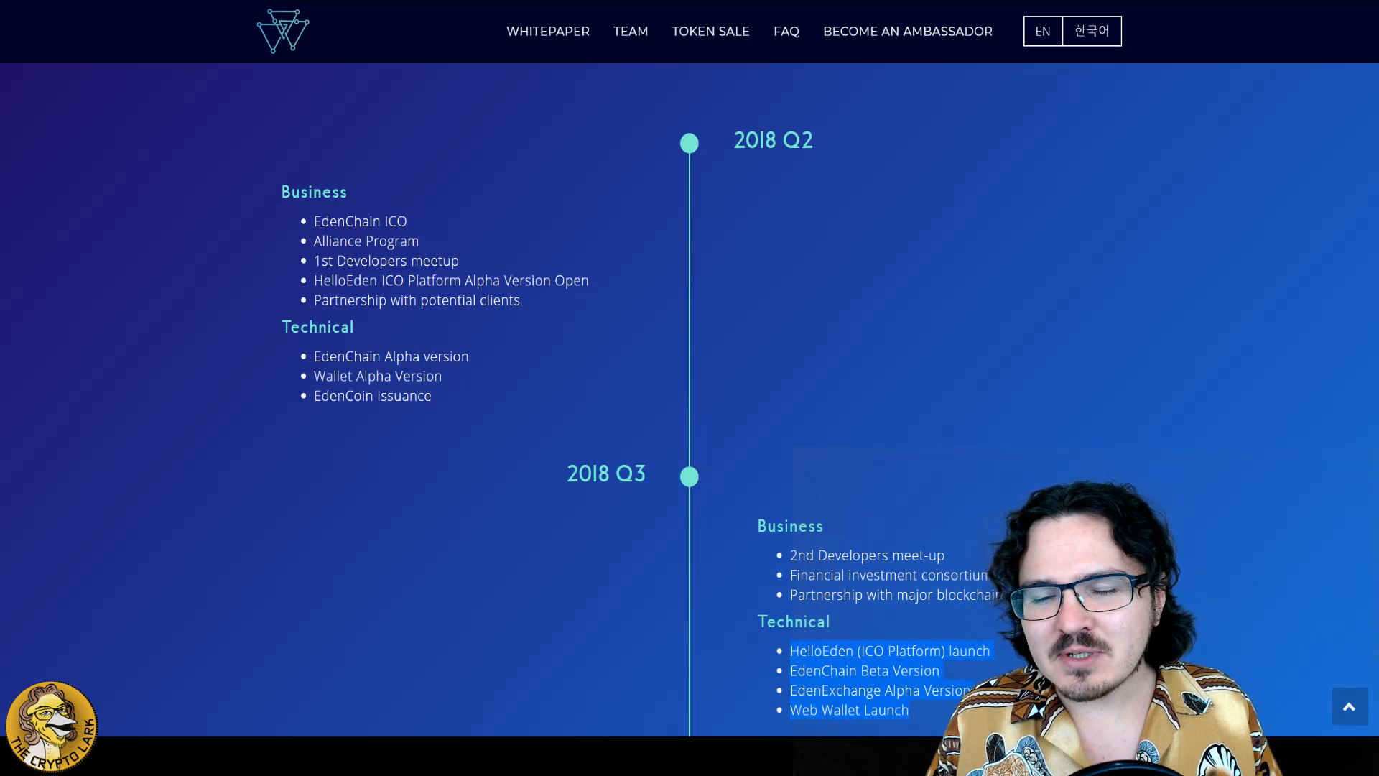
scroll(down, 3)
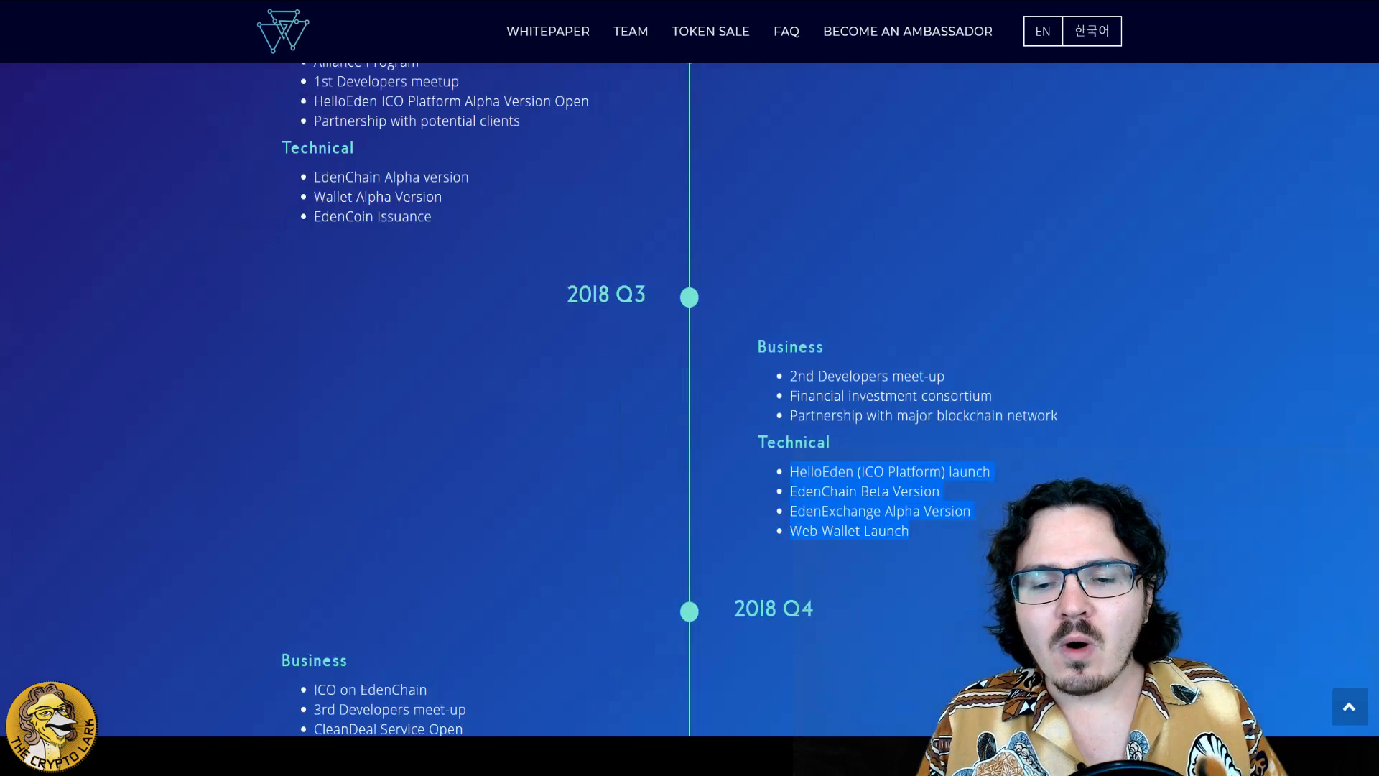
scroll(down, 3)
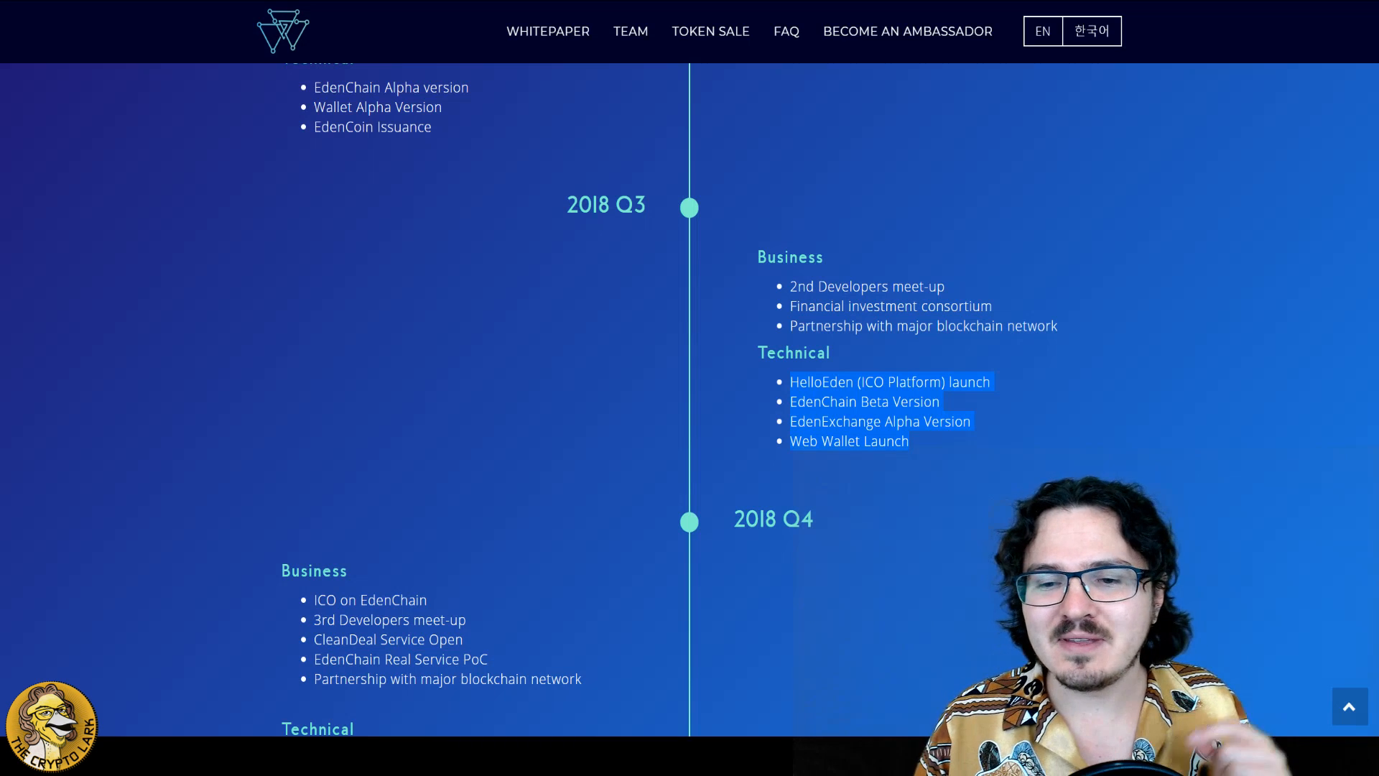
scroll(down, 3)
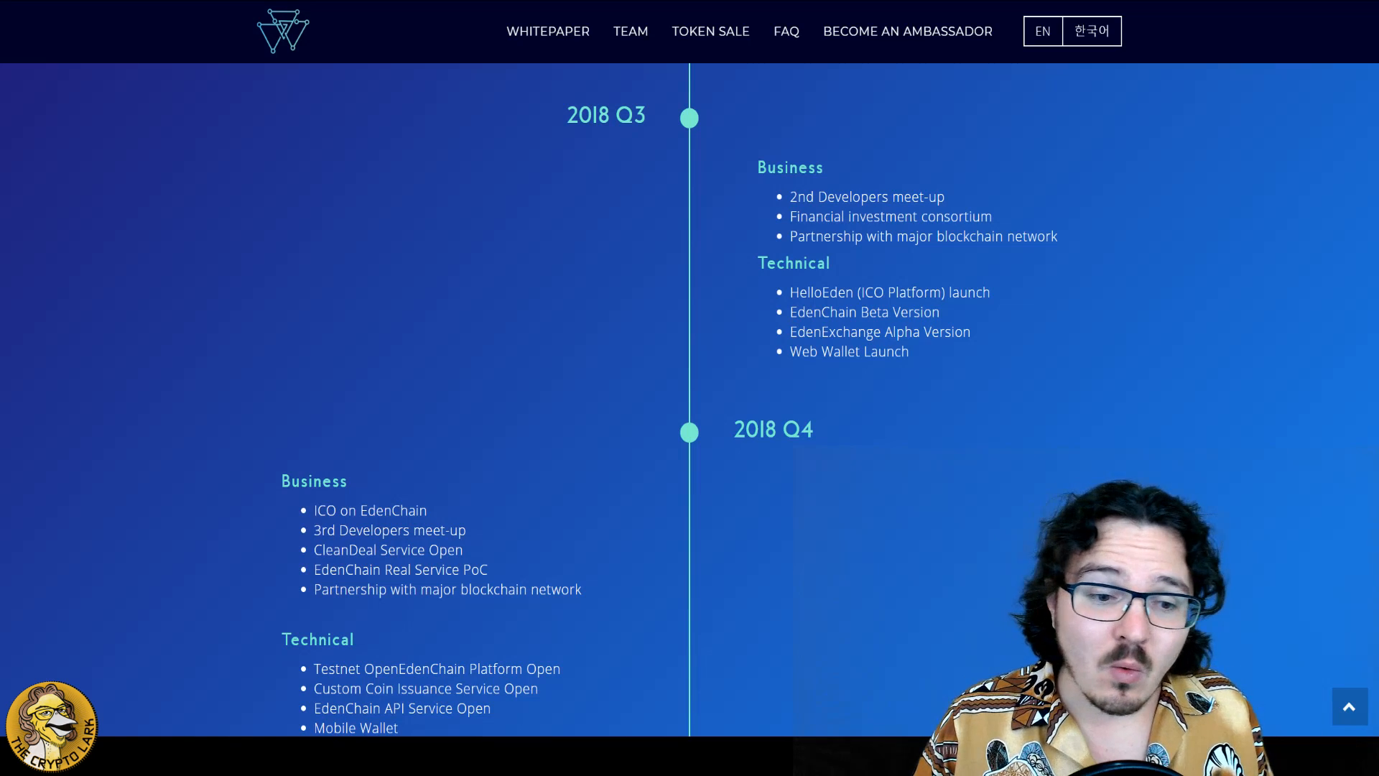
scroll(down, 3)
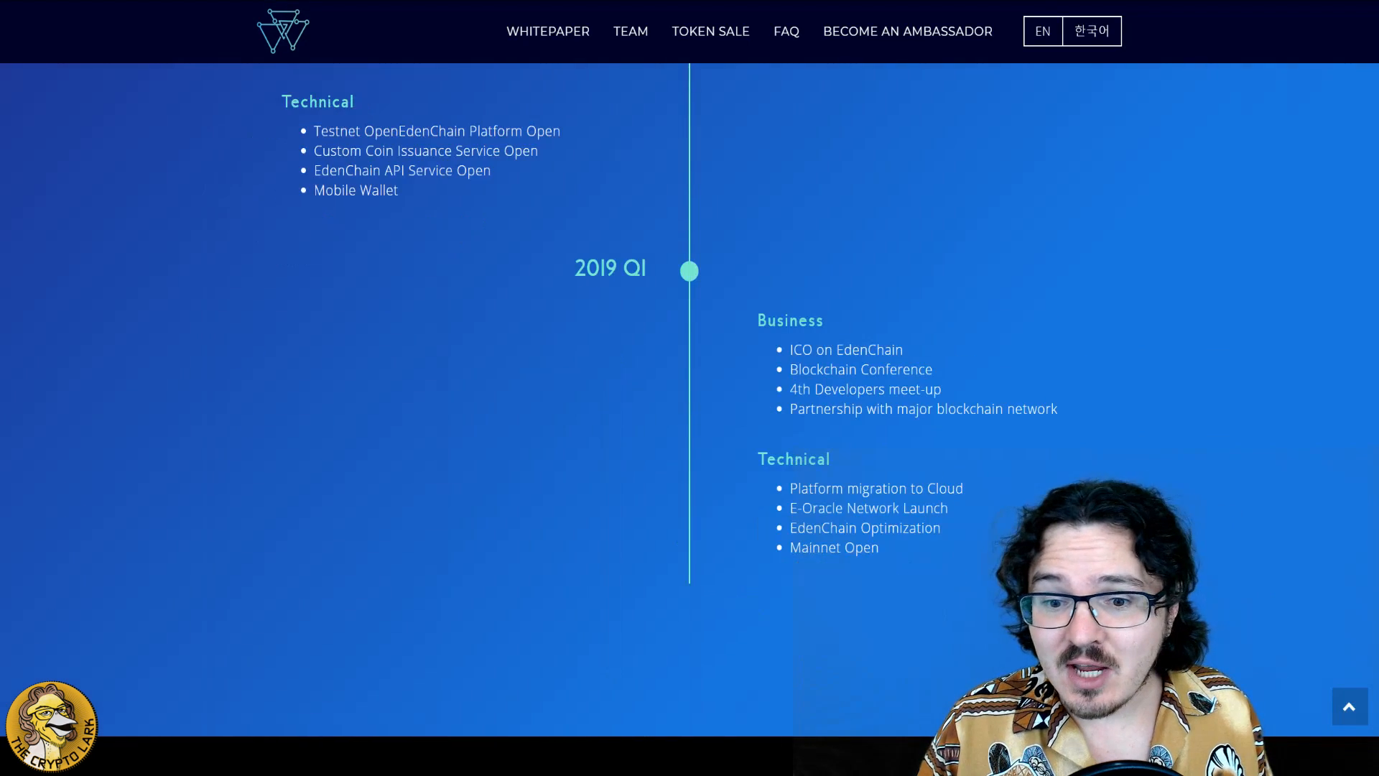
scroll(down, 3)
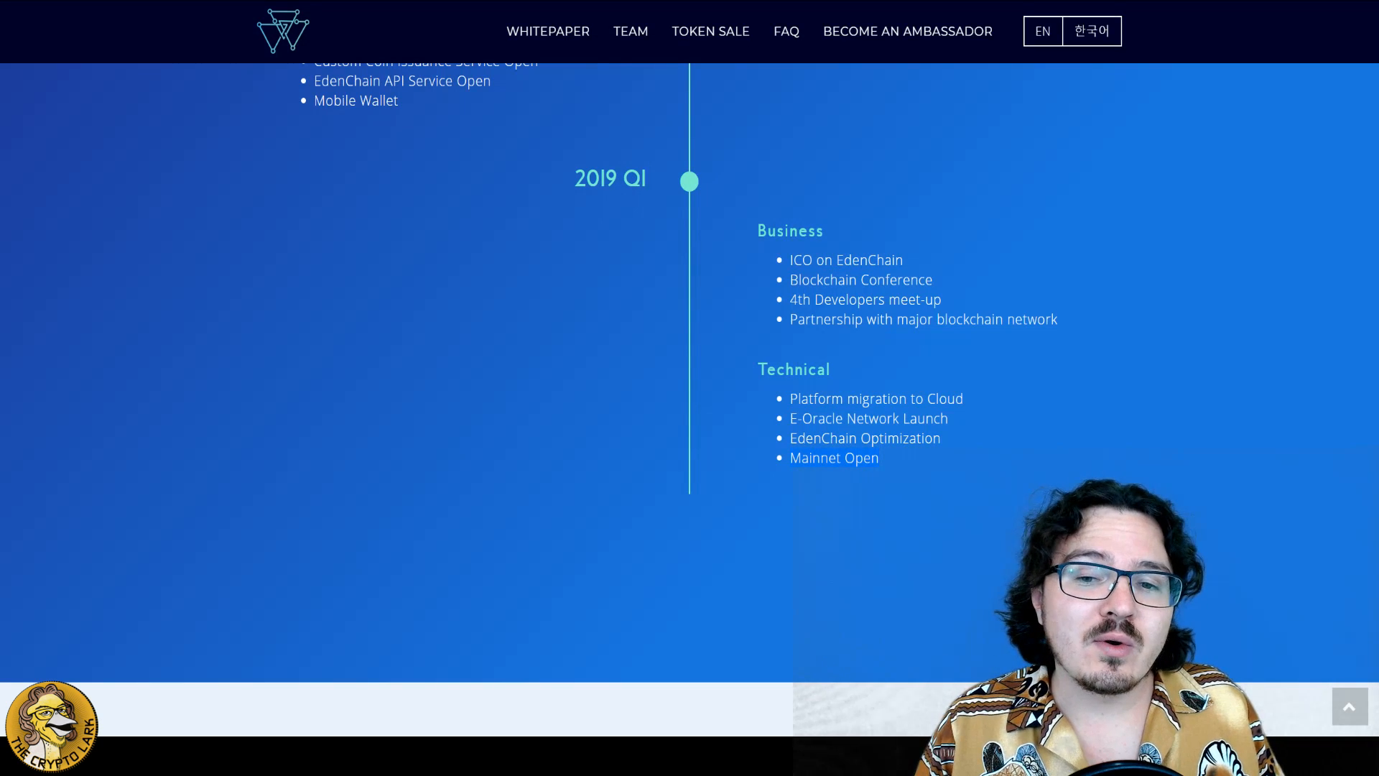
scroll(down, 3)
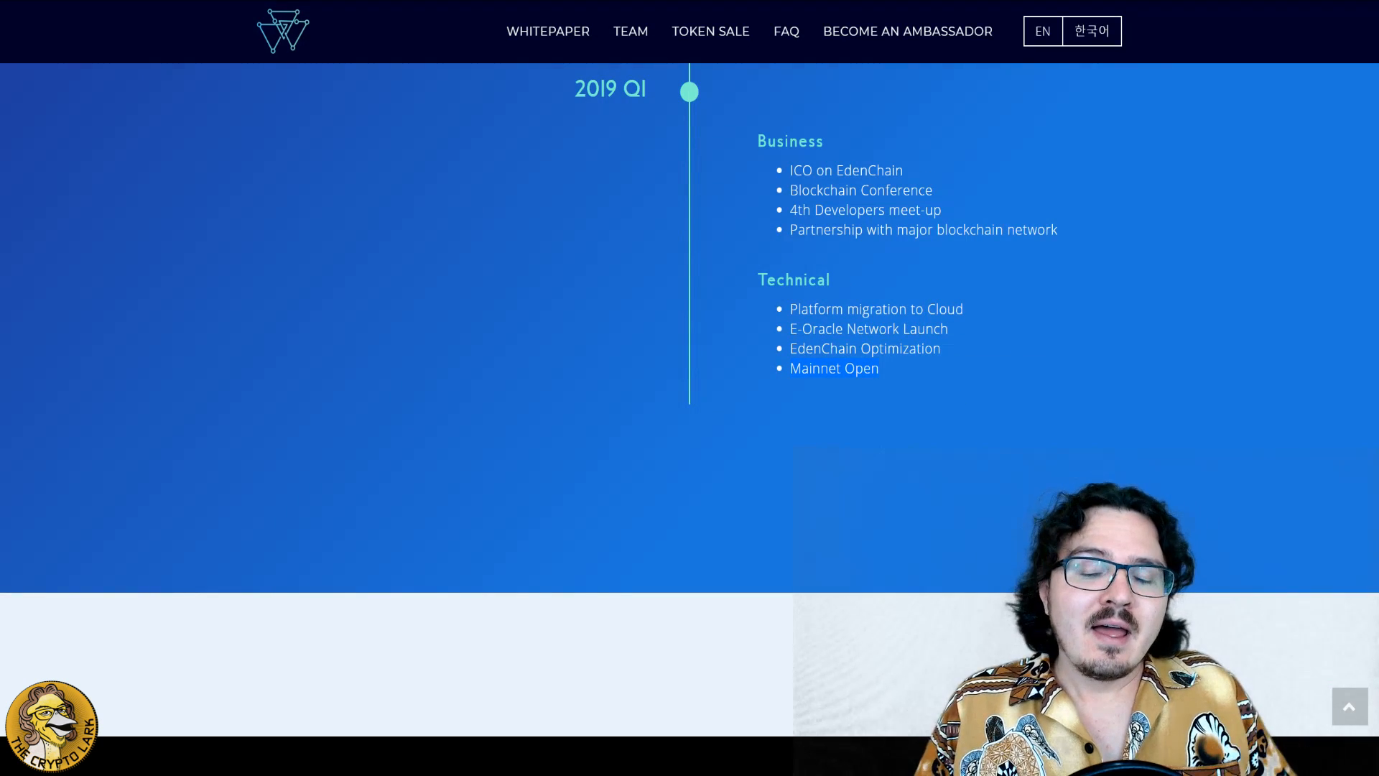